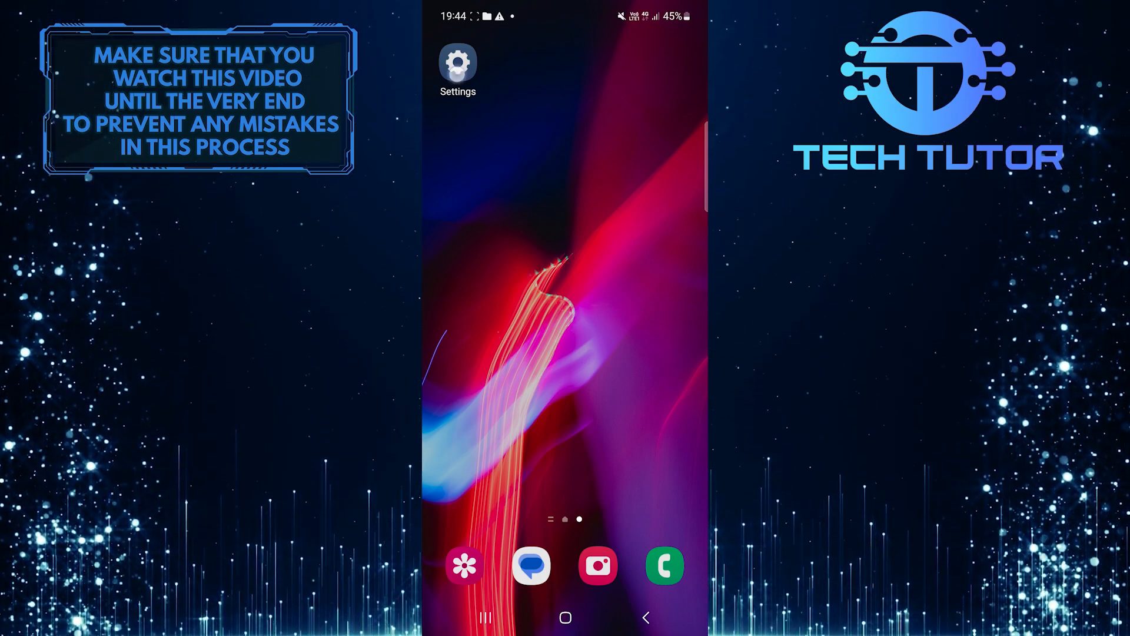
# Launch the Settings app from the home screen to reach its main list.
pyautogui.click(457, 63)
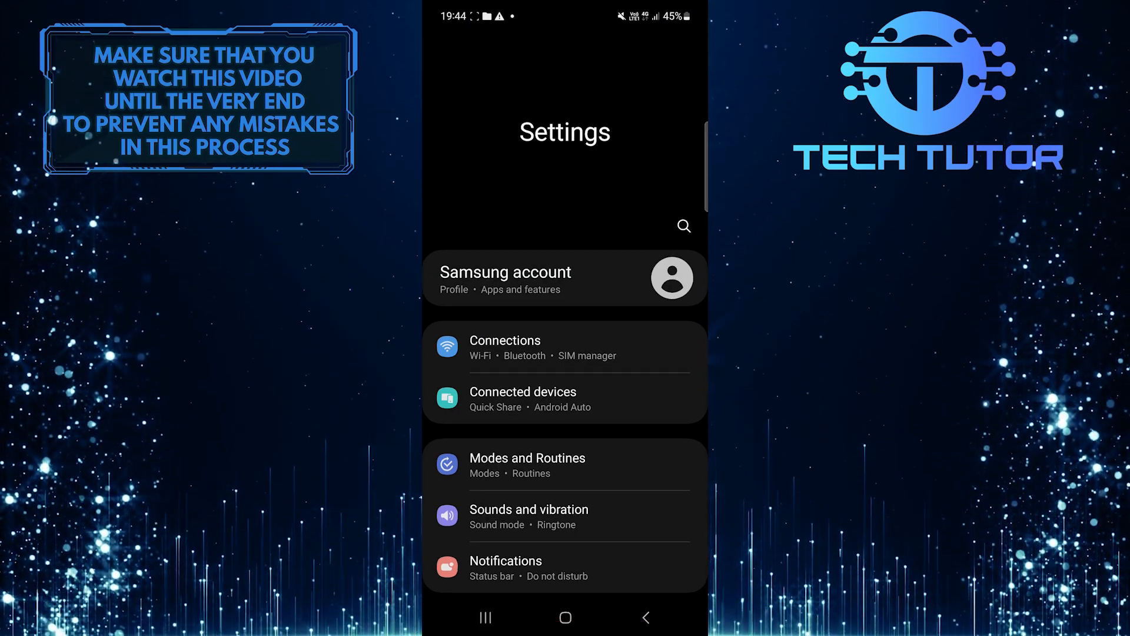
pyautogui.click(504, 341)
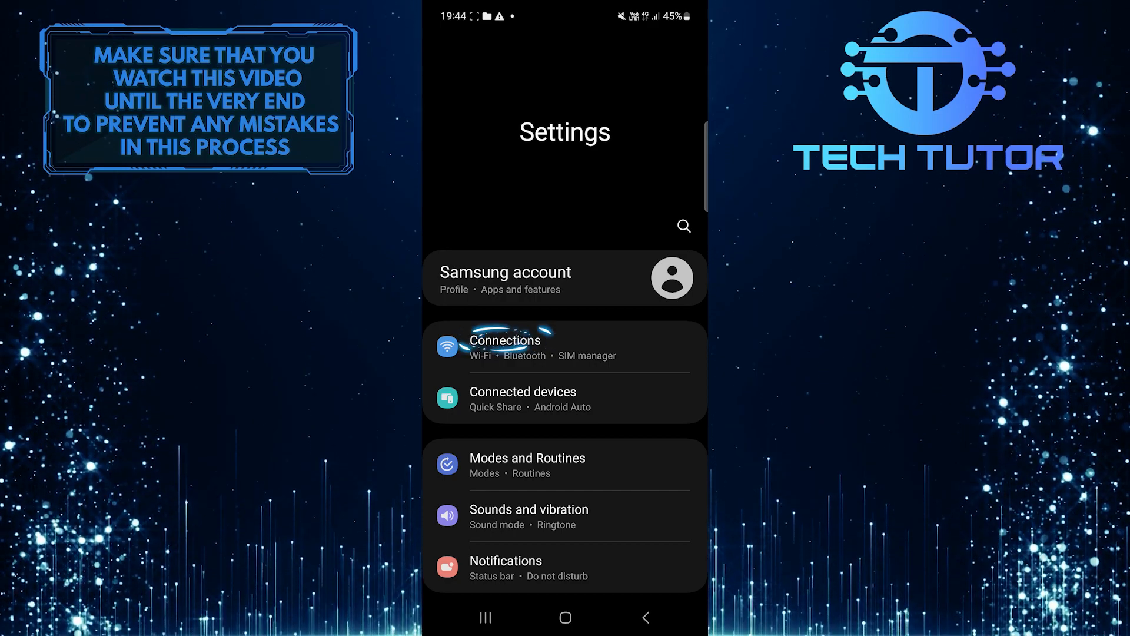
# Go through Connections to the Data usage page showing 6.37 GB used this month.
pyautogui.click(505, 346)
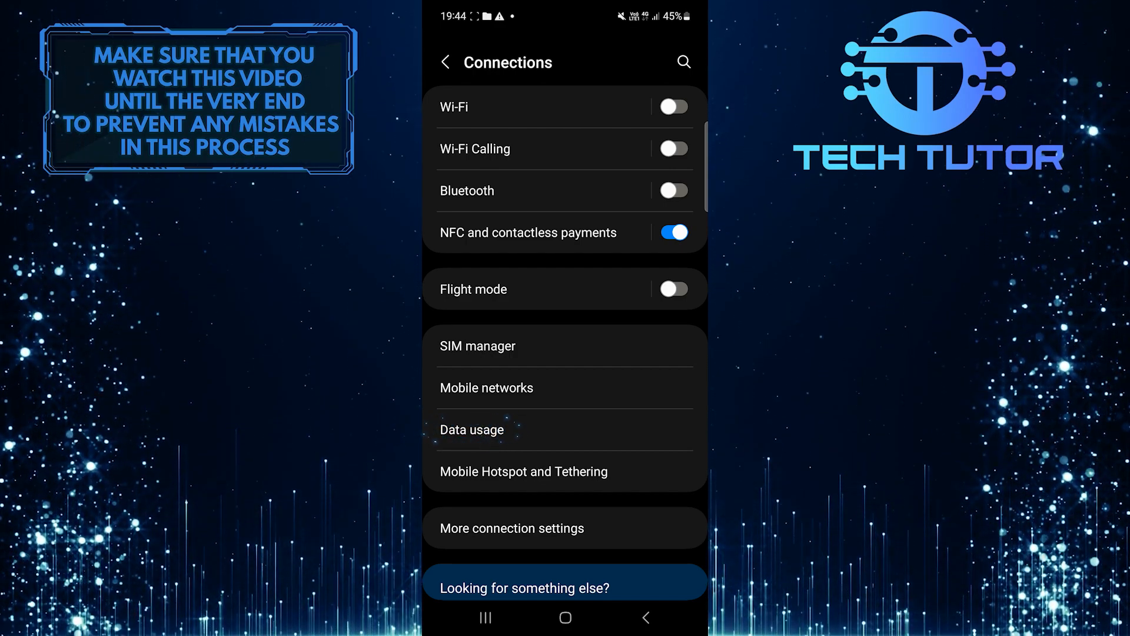
pyautogui.click(471, 429)
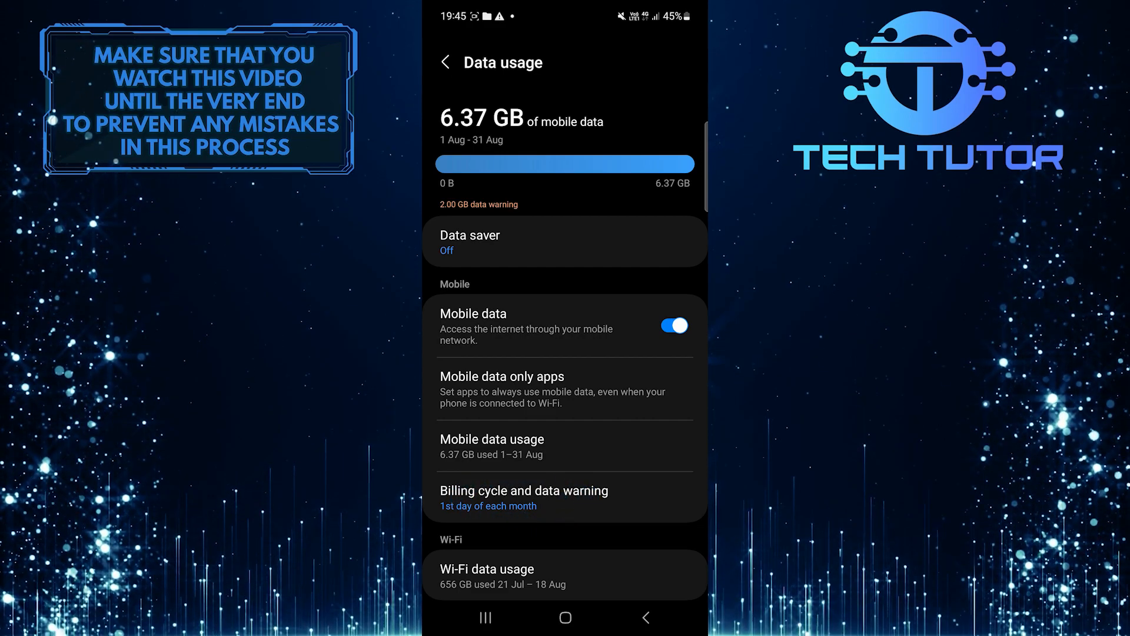
# On Billing cycle and data warning, switch the Set data warning toggle off.
pyautogui.click(524, 496)
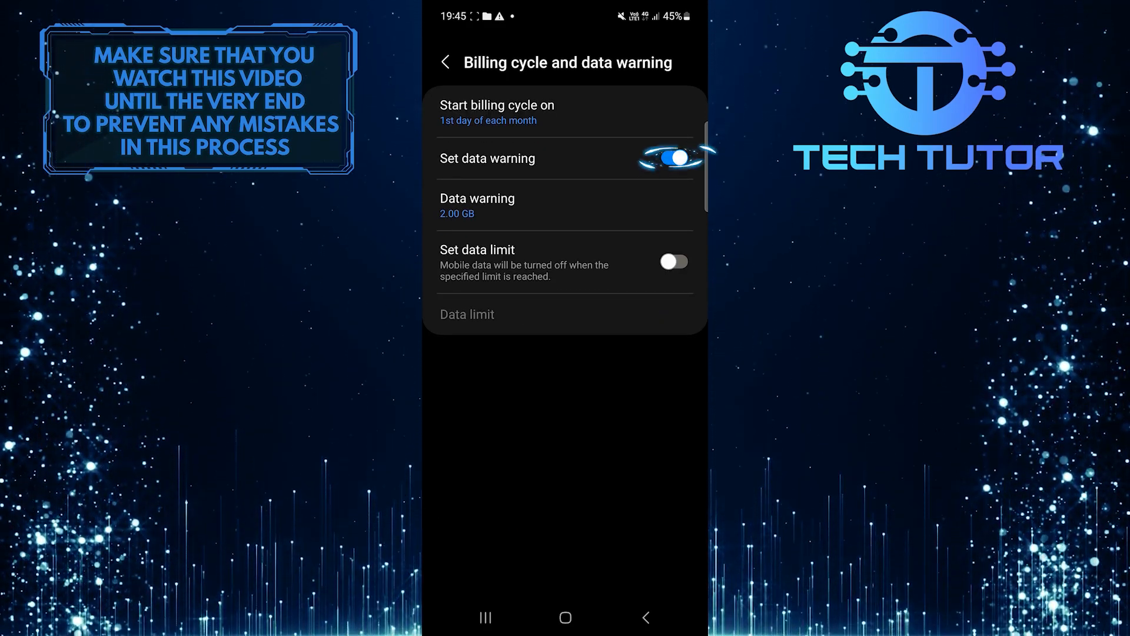
pyautogui.click(673, 158)
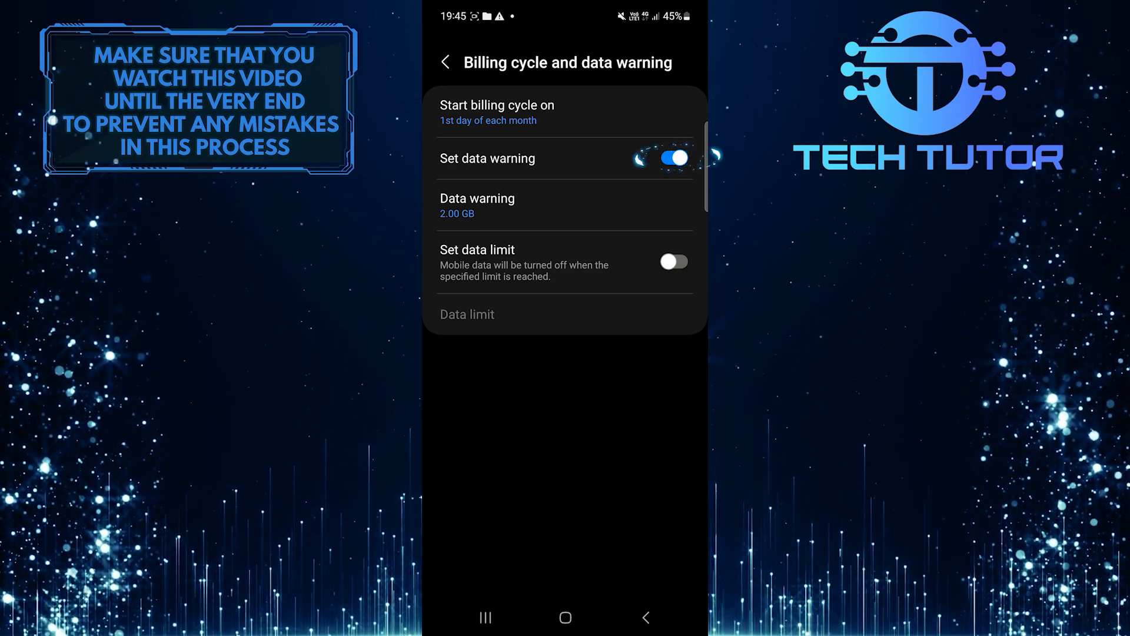
pyautogui.click(673, 158)
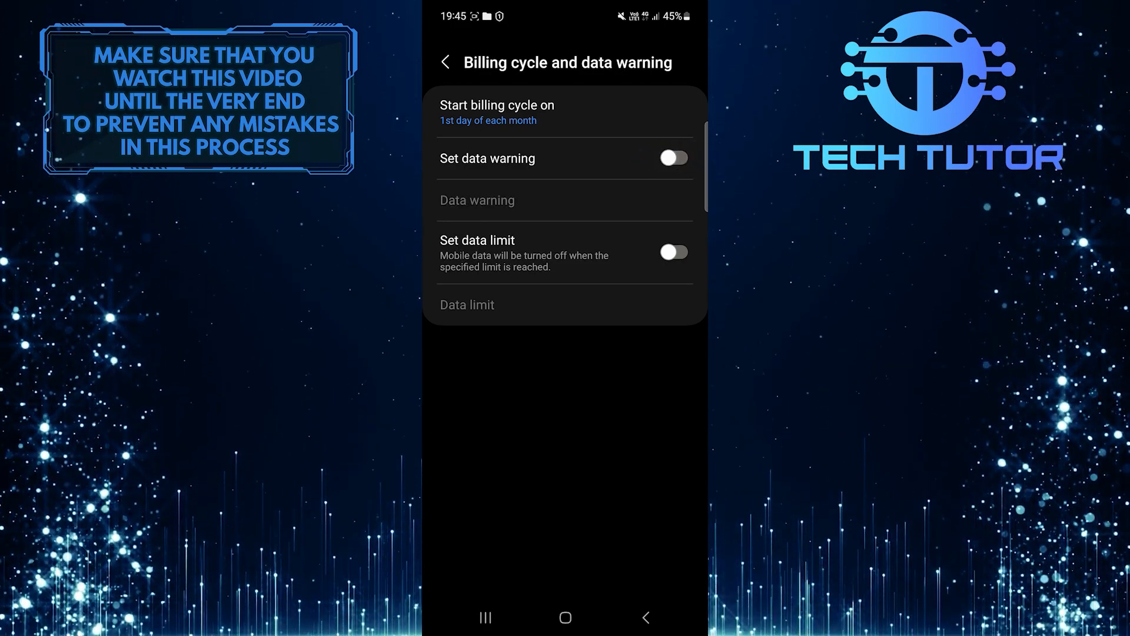